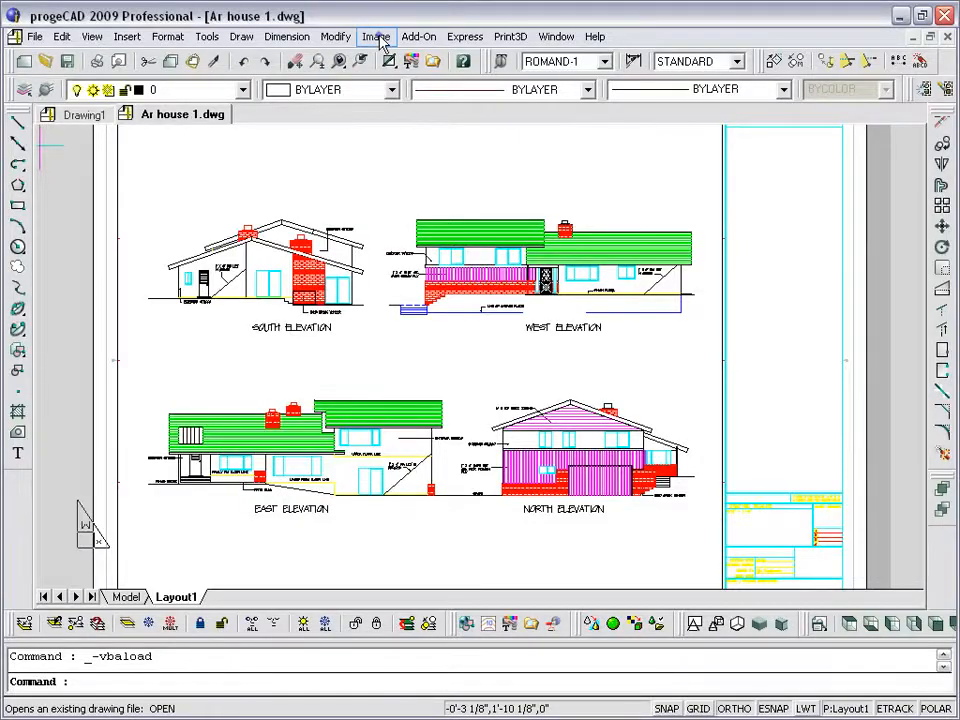
Attach 17.tif from the mappe folder and place it in the title block area.
click(376, 36)
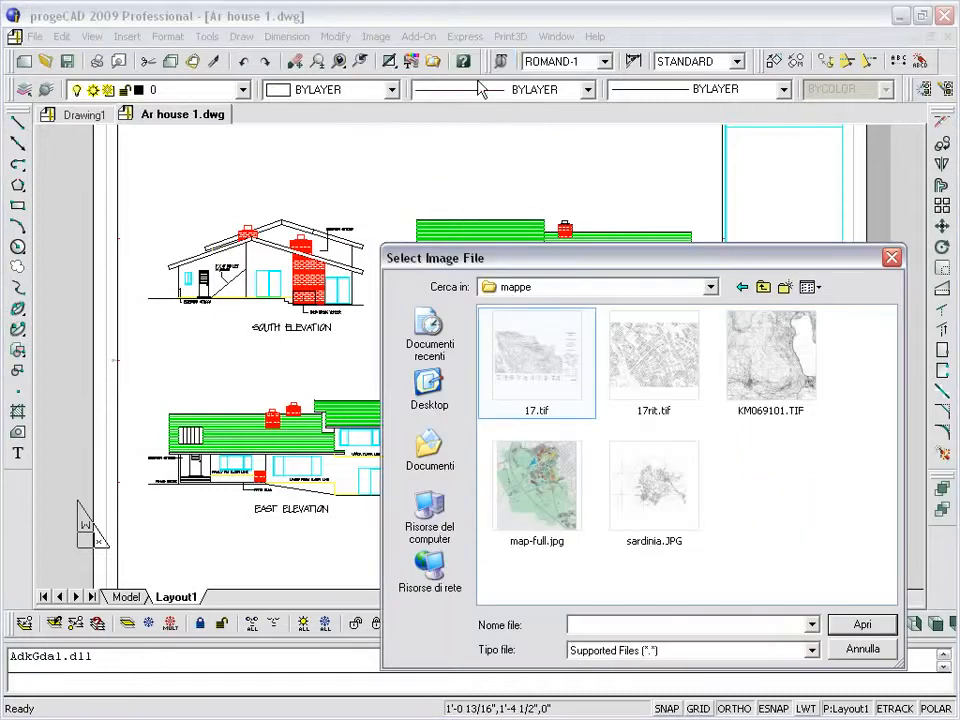
click(536, 356)
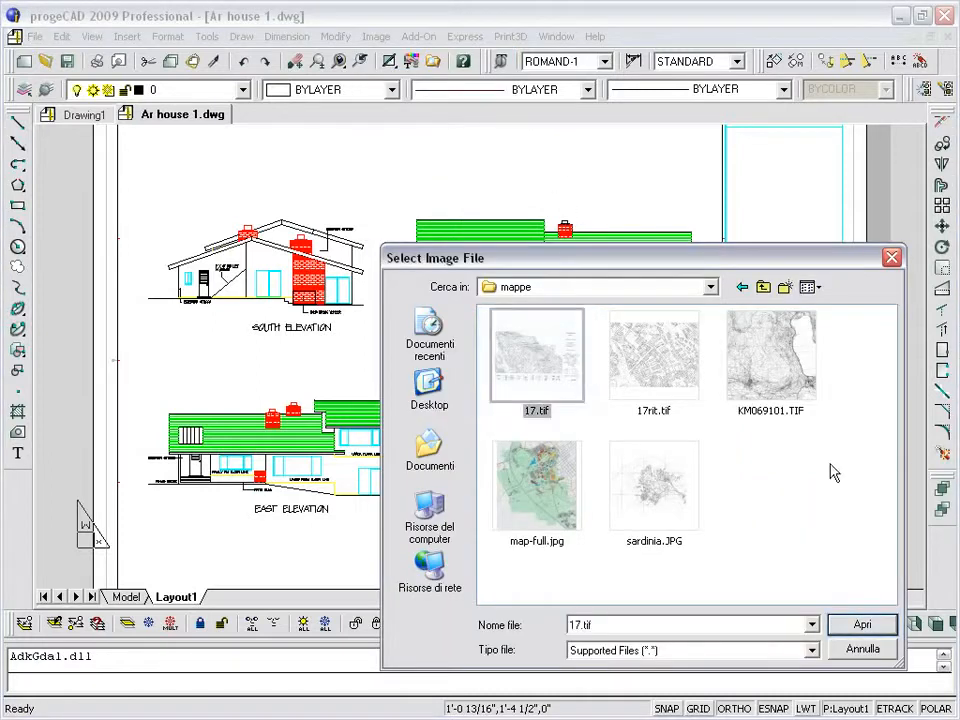
click(860, 624)
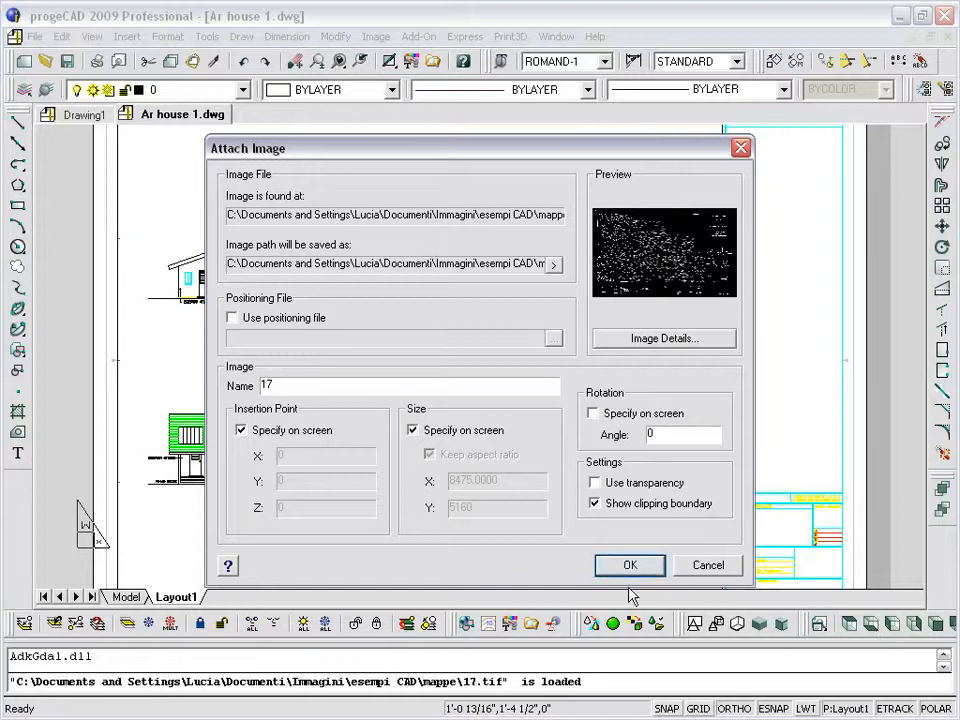
click(628, 564)
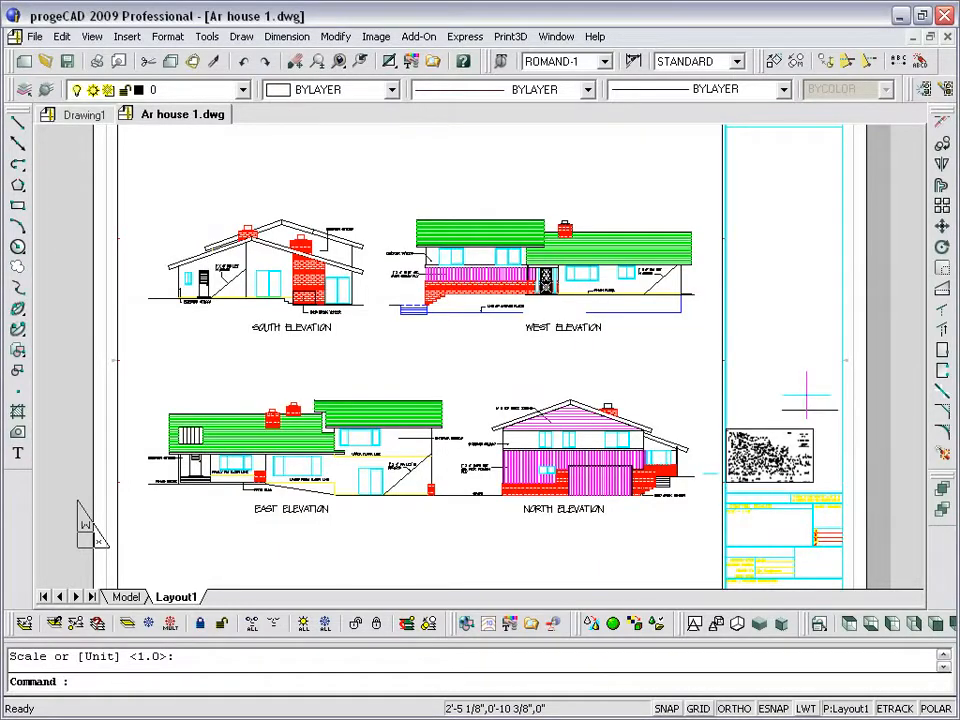
Clip the 17.tif map to a polygon showing only a wedge of buildings, then move to Drawing1.
click(376, 36)
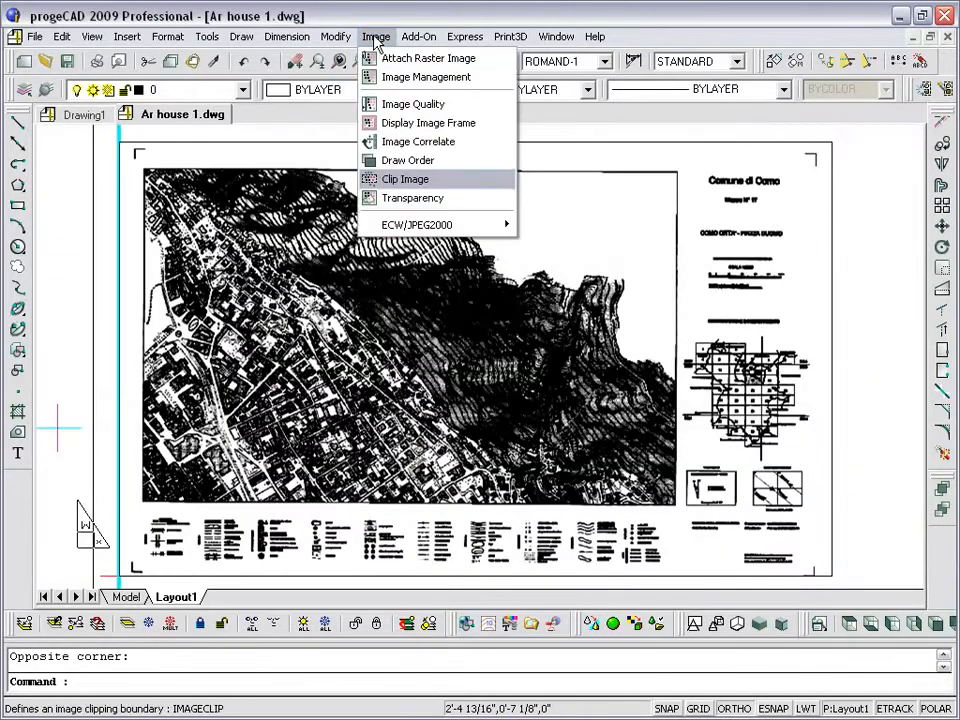
click(404, 180)
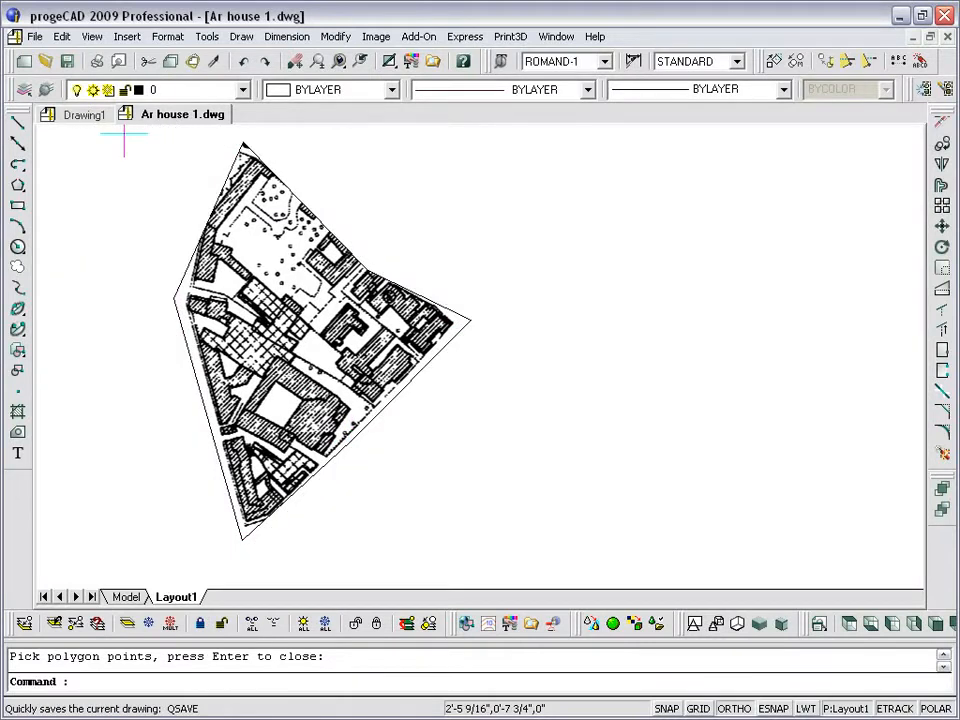
click(376, 36)
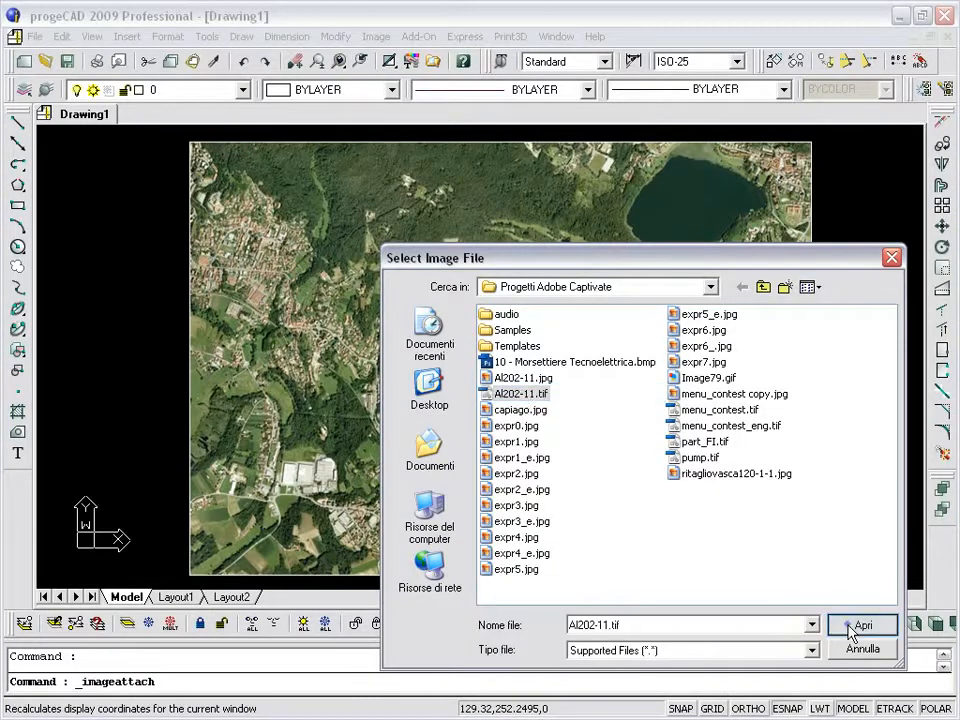
Attach AD02-11.tif over the aerial photo, set its transparency ON and toggle image frames.
click(862, 624)
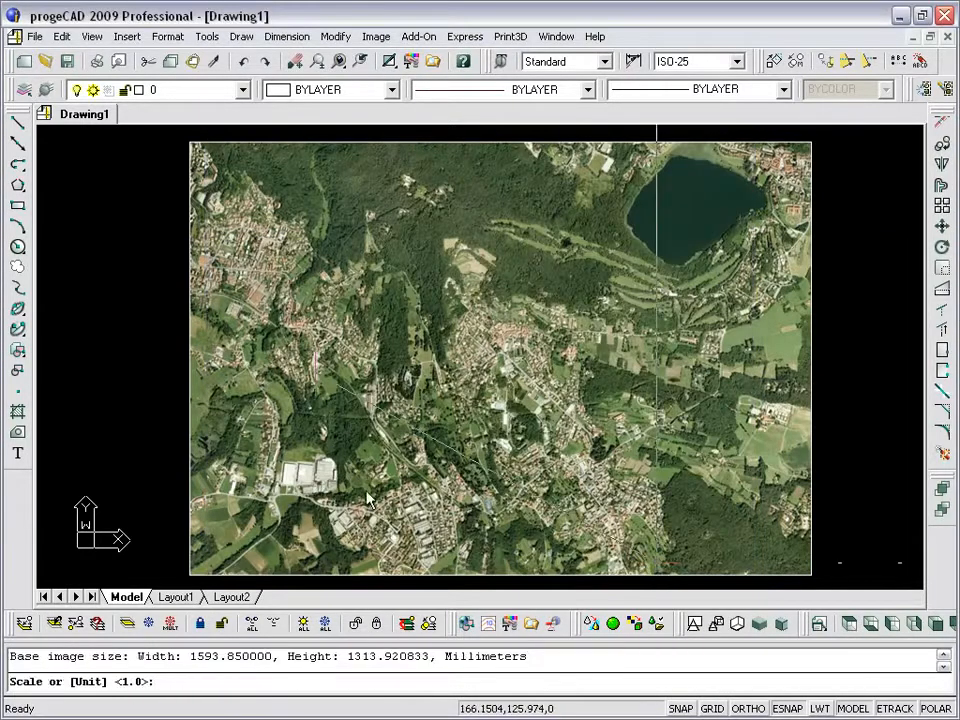
click(376, 36)
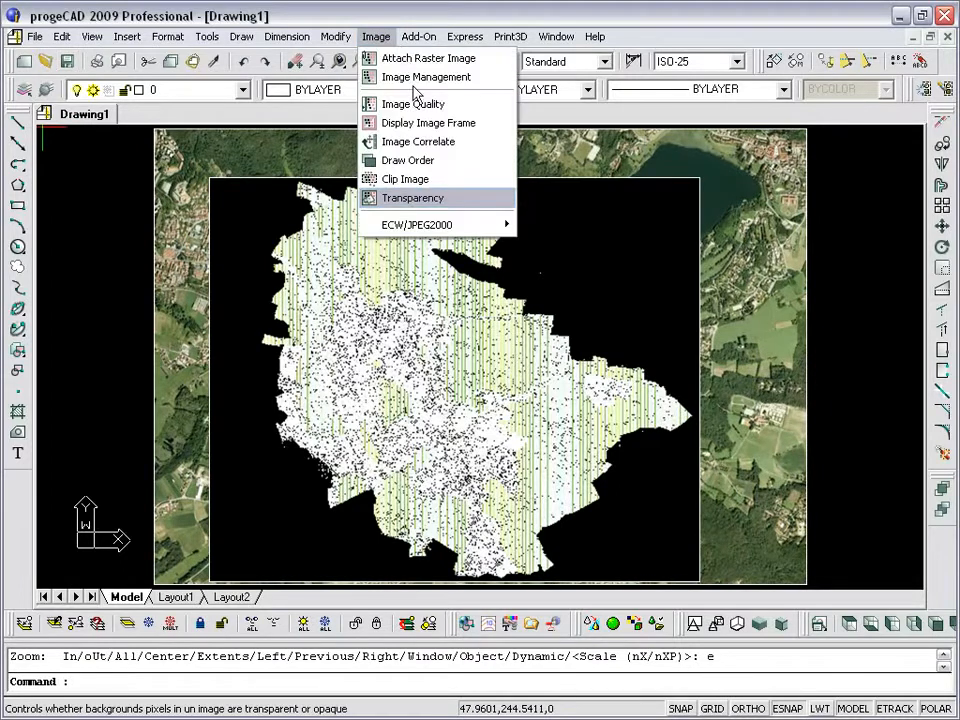
click(412, 198)
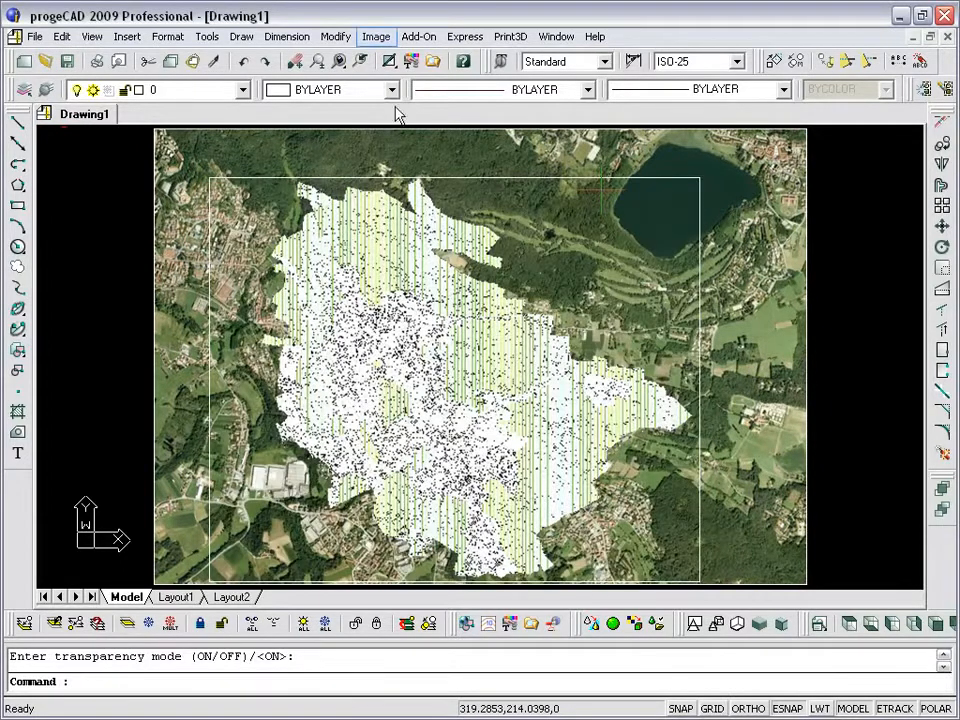
click(376, 36)
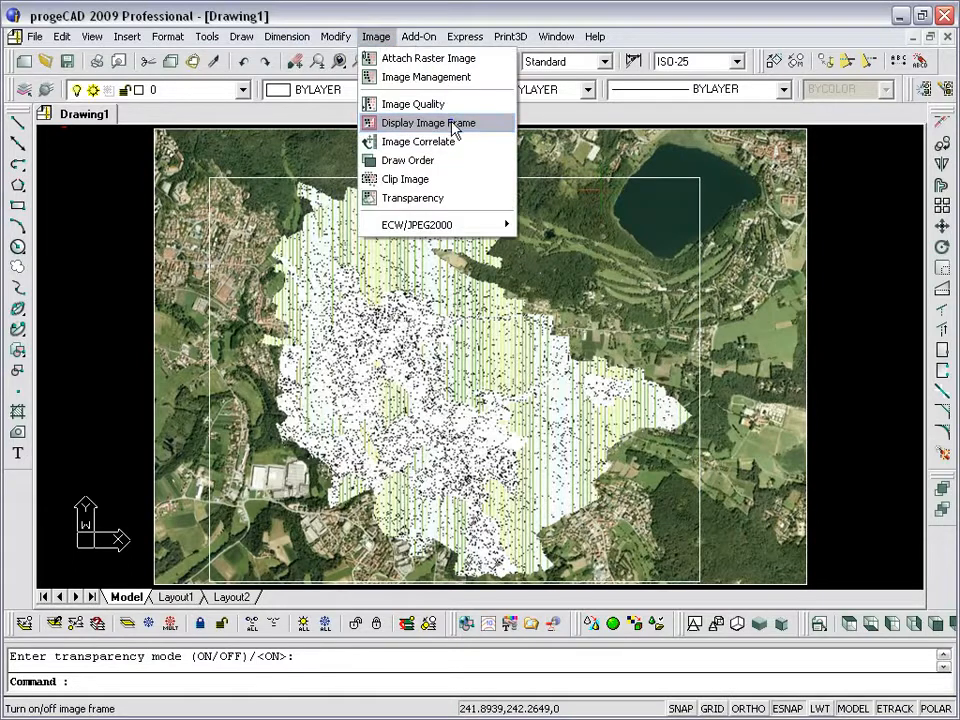
click(428, 122)
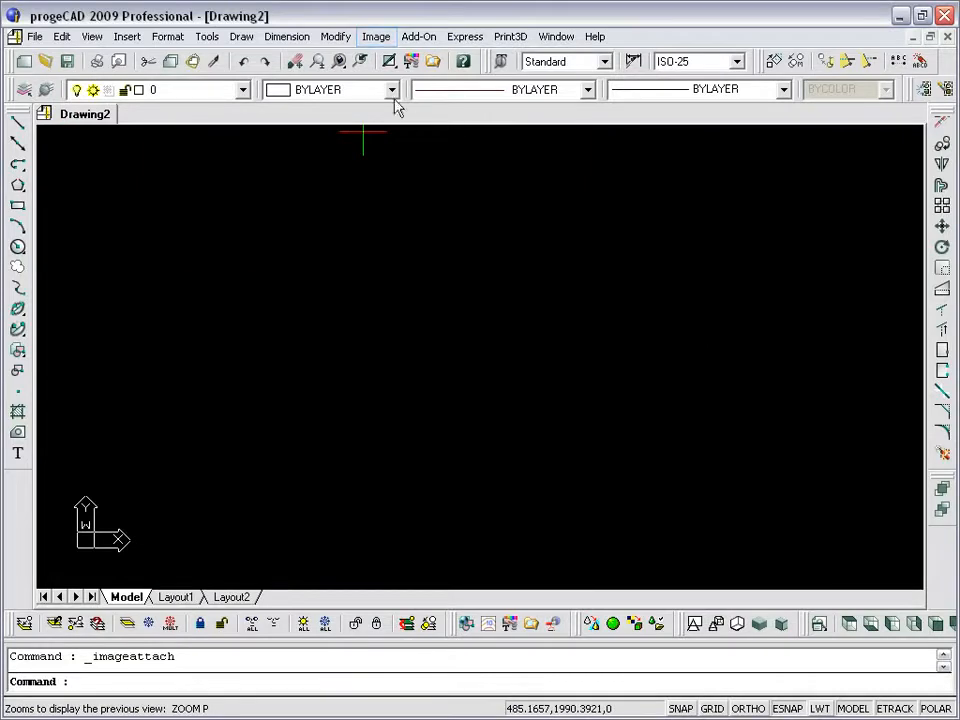
Attach 284050.TIF to Drawing2 using its geo-referenced positioning file.
click(376, 36)
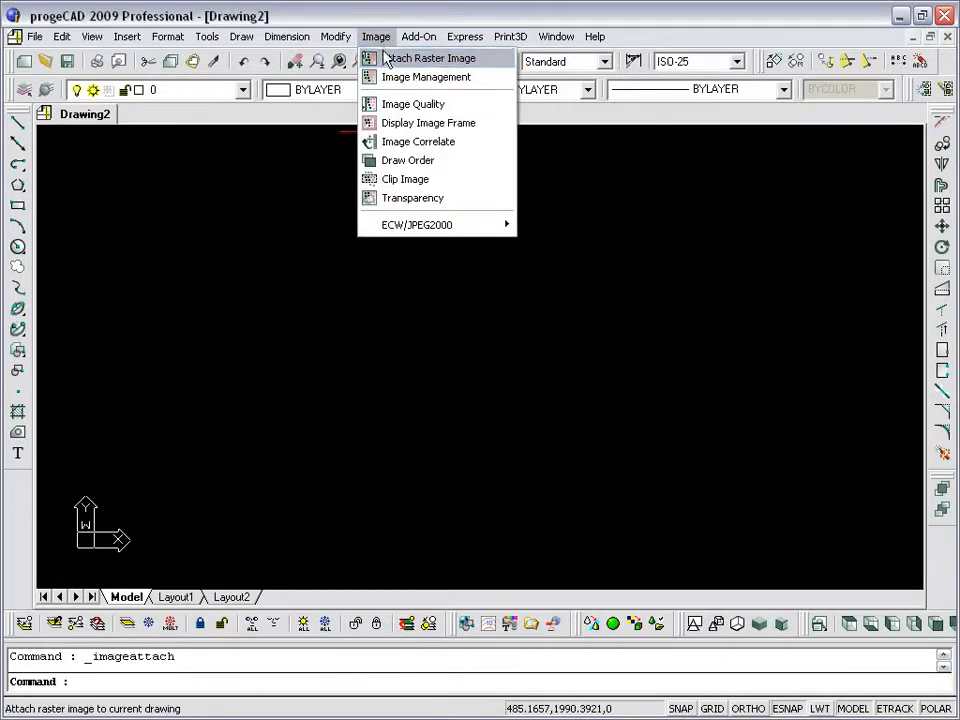
click(428, 56)
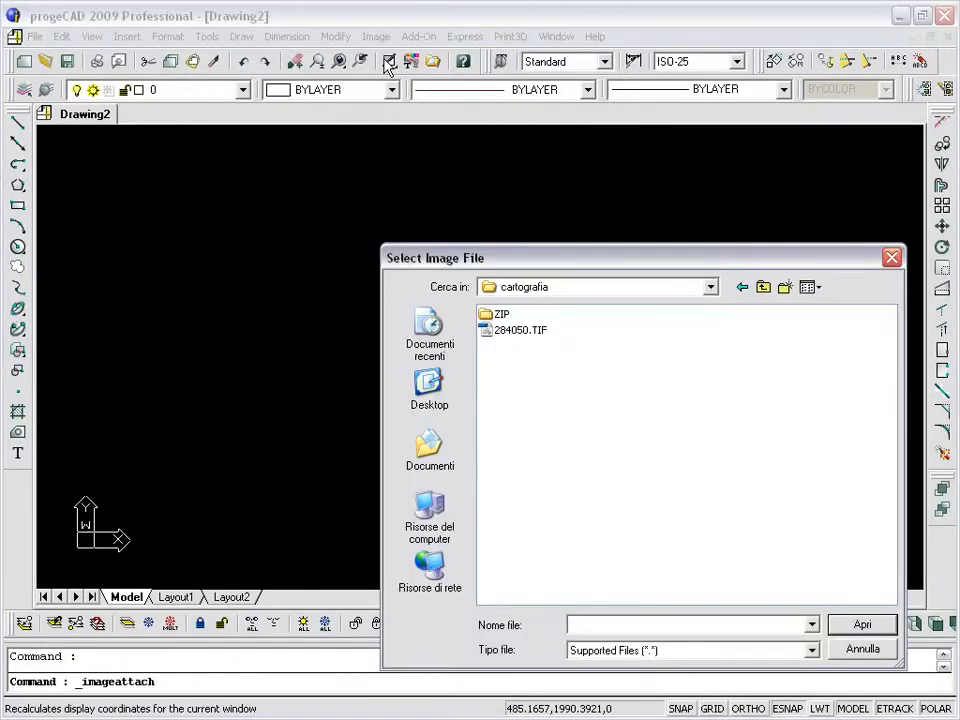
click(520, 330)
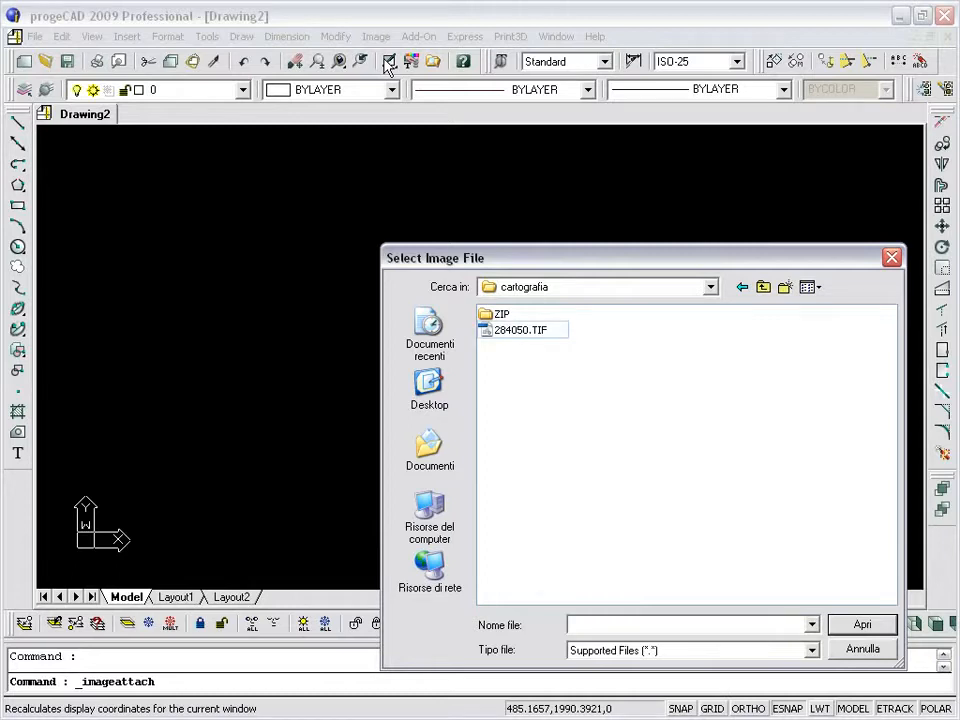
click(520, 330)
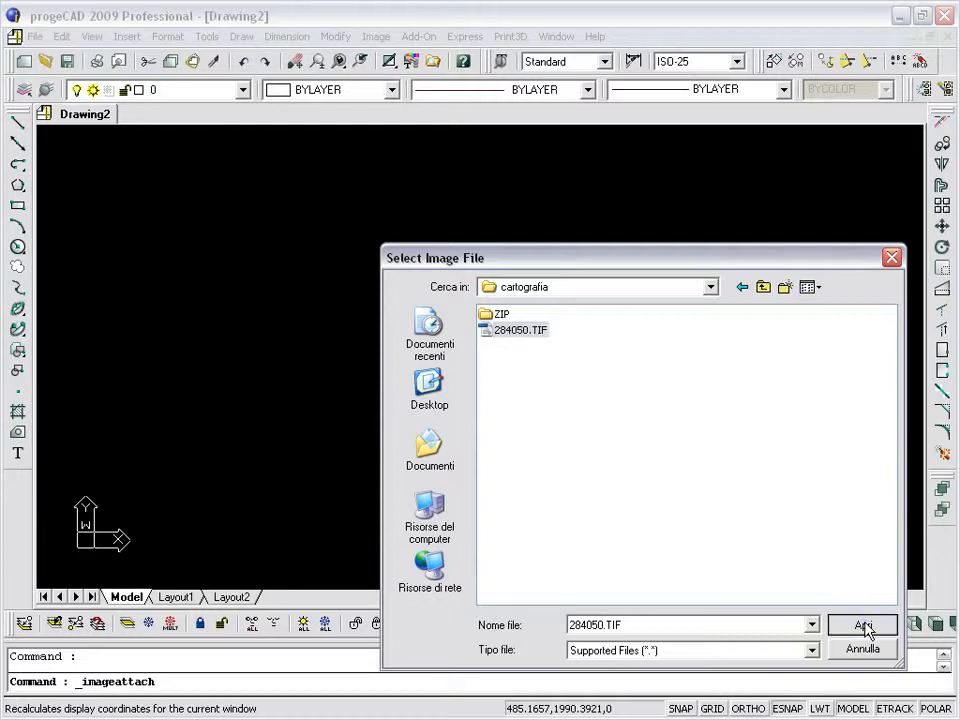
click(862, 624)
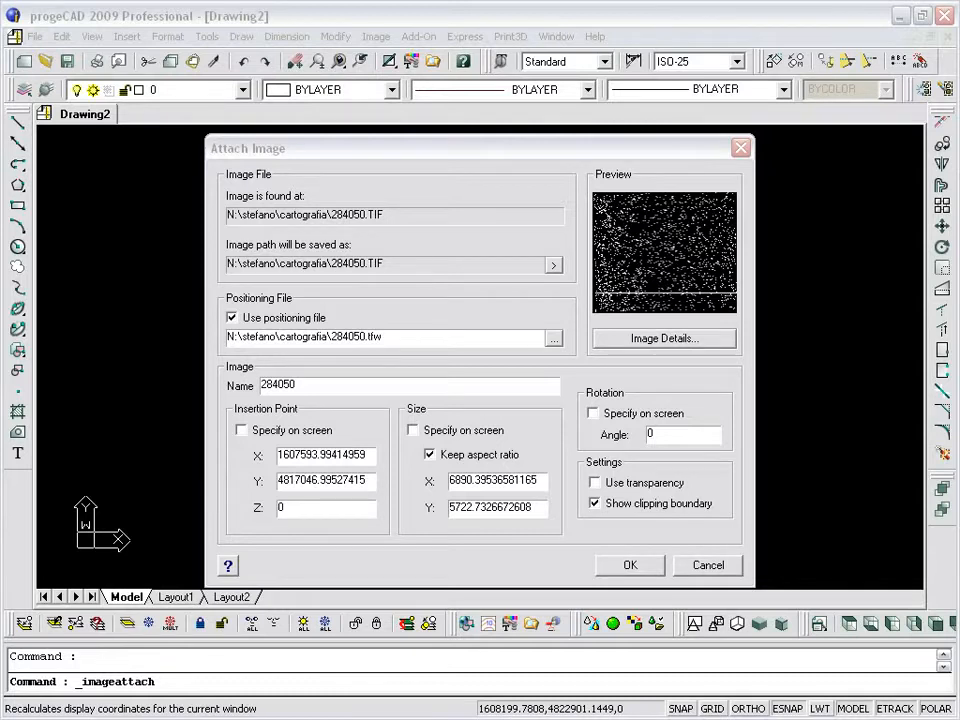
click(630, 564)
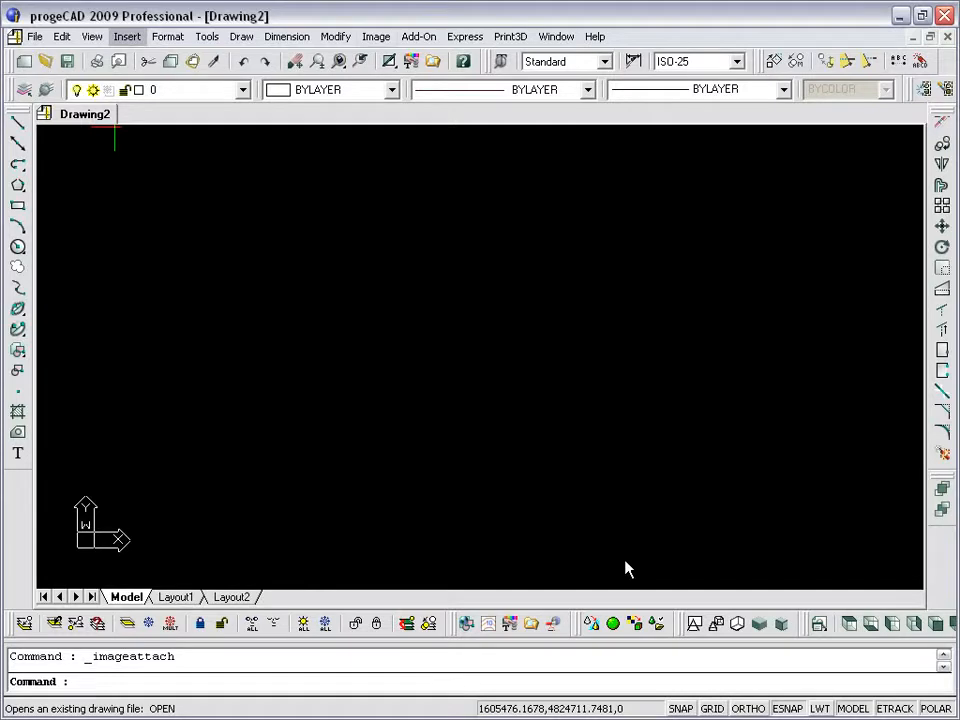
Insert the ECW map via Image > ECW/JPEG2000, showing the red city plan in Drawing2.
click(376, 36)
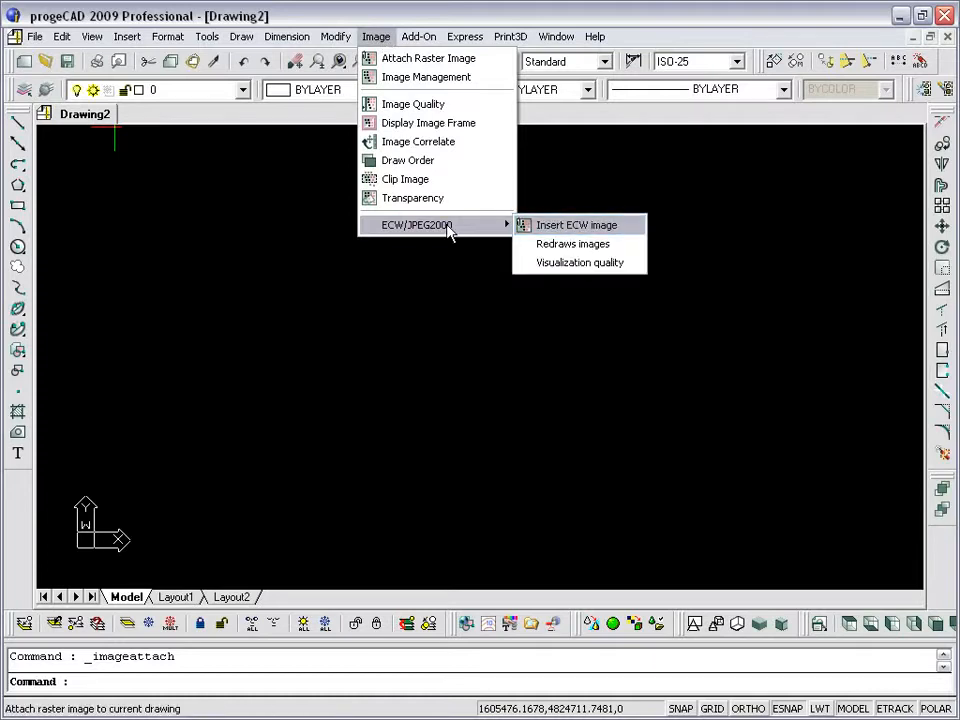
mouse_move(576, 224)
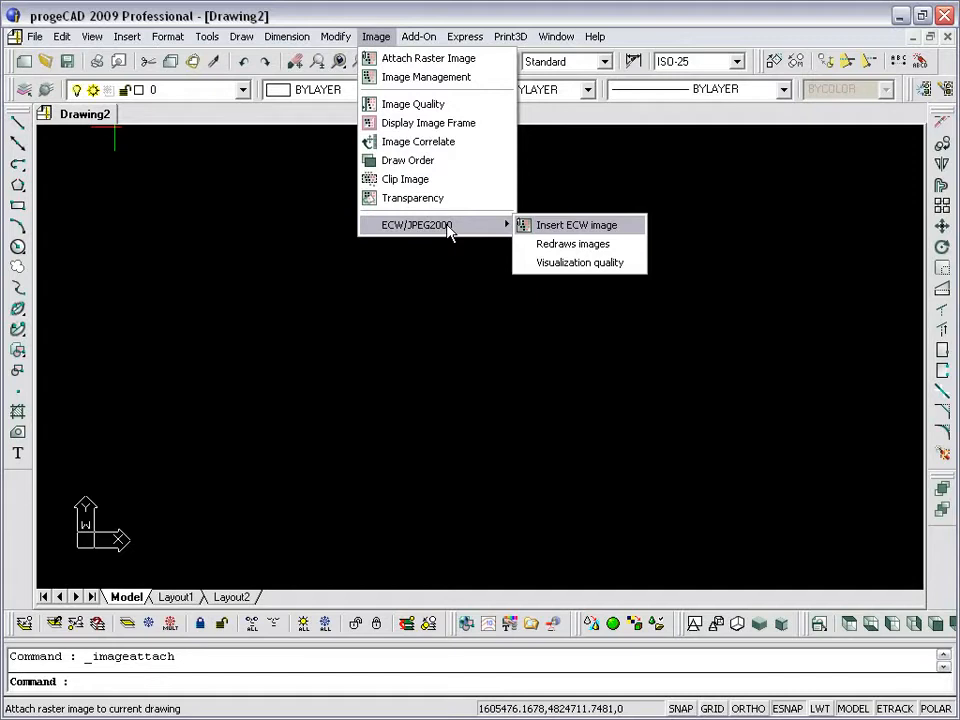
click(576, 224)
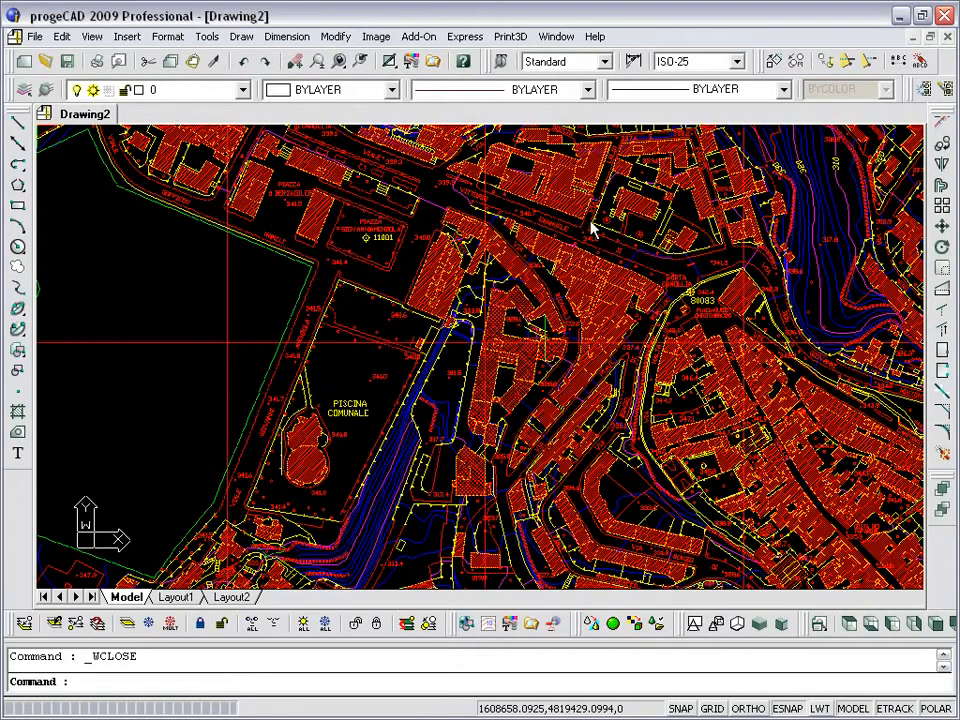
mouse_move(604, 258)
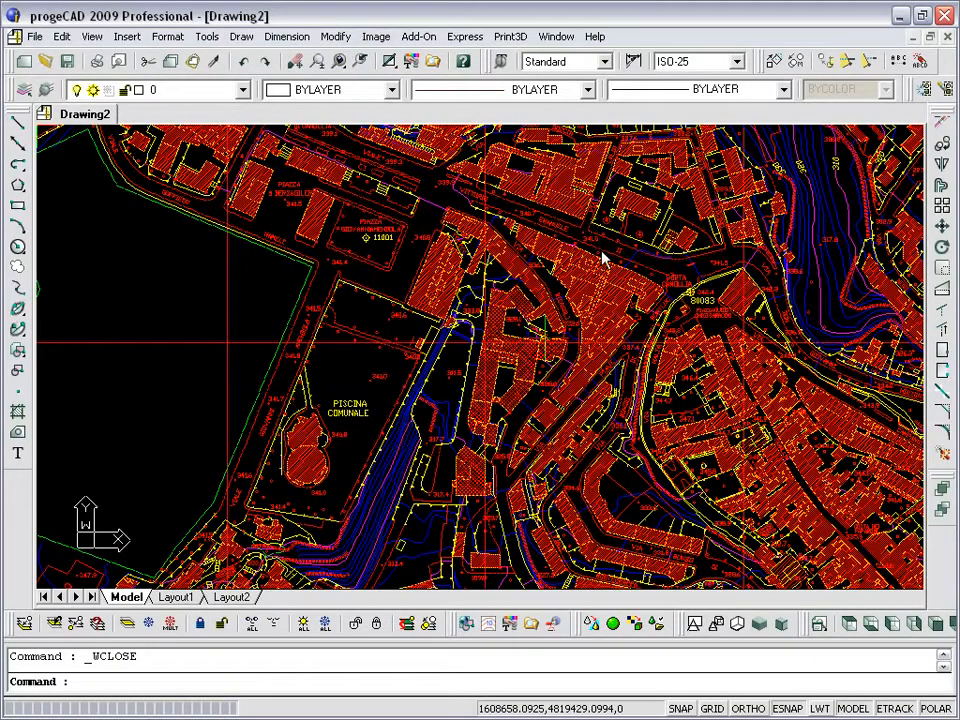